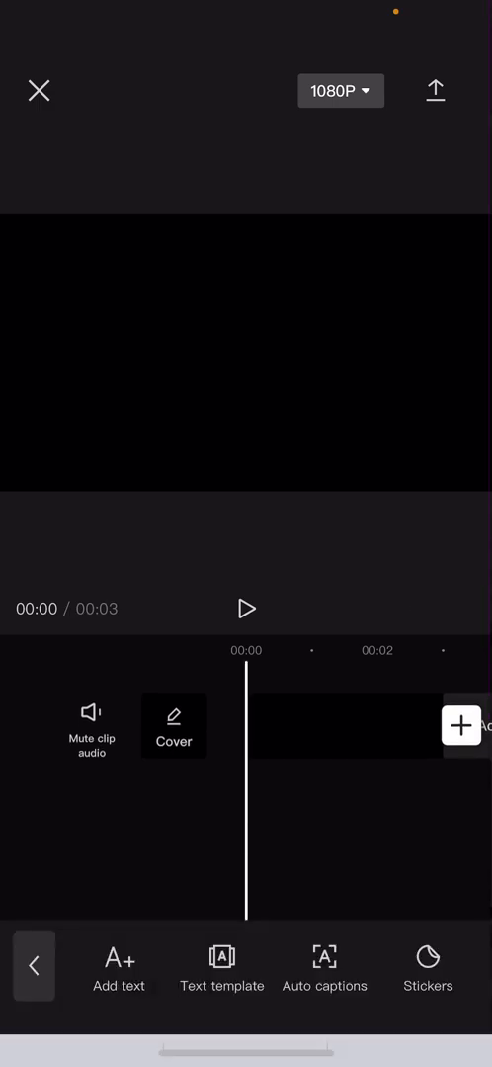
Start a new empty text layer over the black 3-second project.
left_click(117, 966)
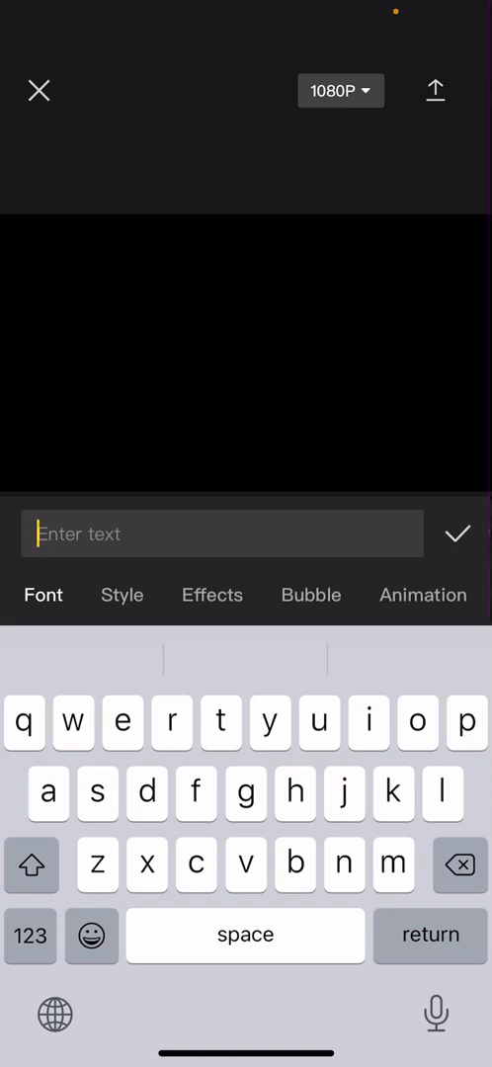
Enter 'tayswift' in a handwritten script font and confirm the text clip.
type("tays")
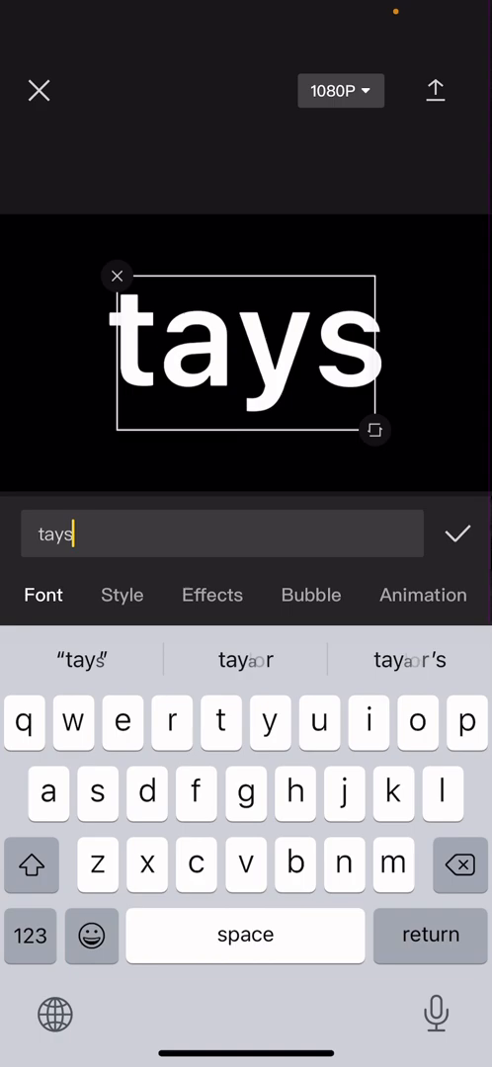
type("wift")
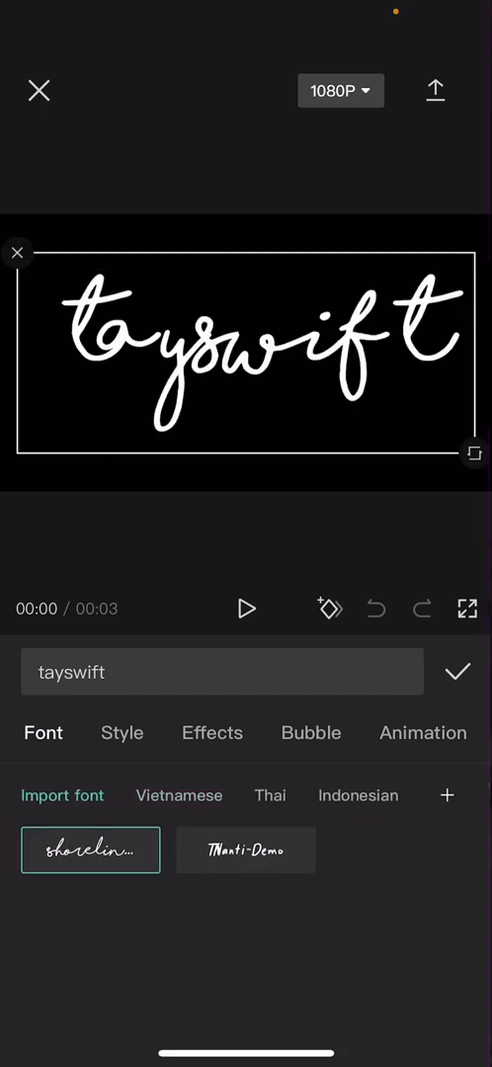
left_click(457, 671)
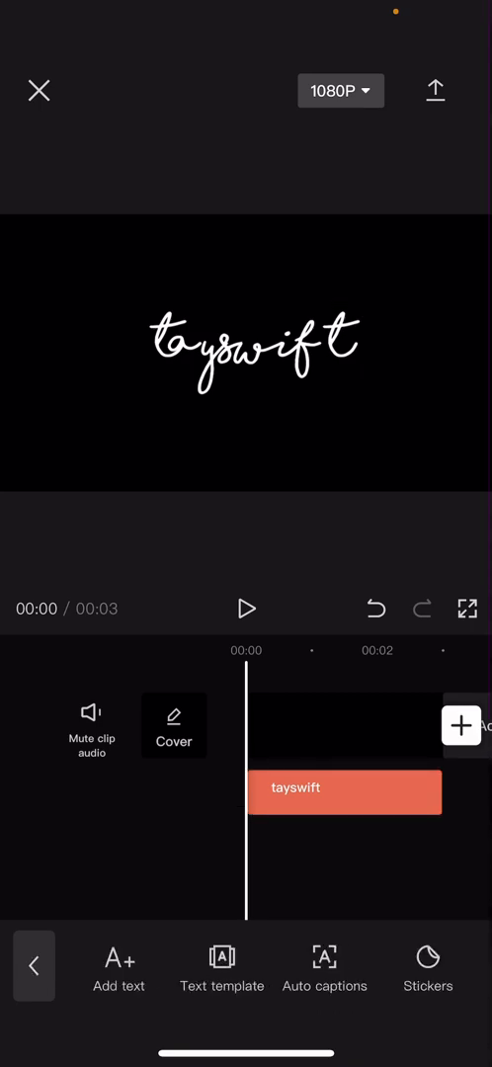
Export the tayswift text video to the device and leave the share screen.
left_click(435, 90)
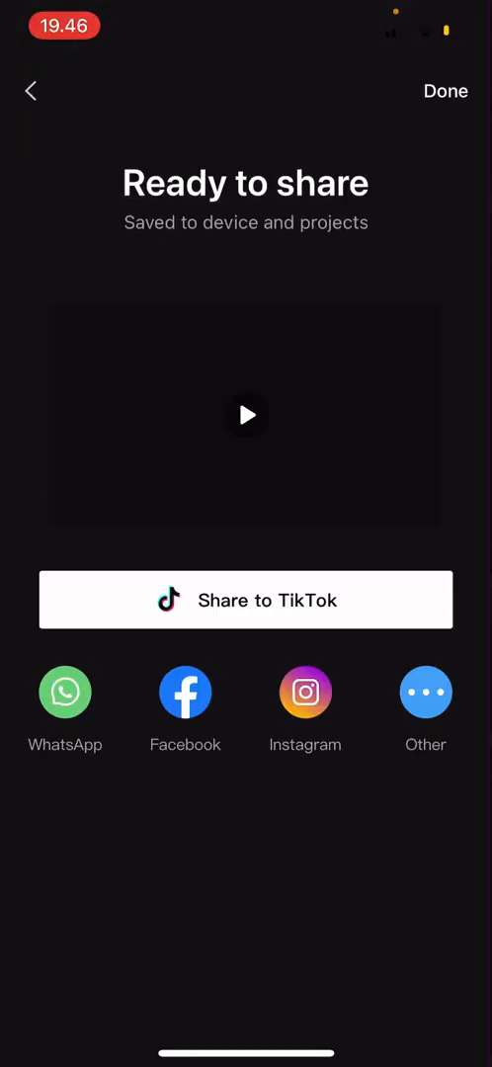
left_click(444, 90)
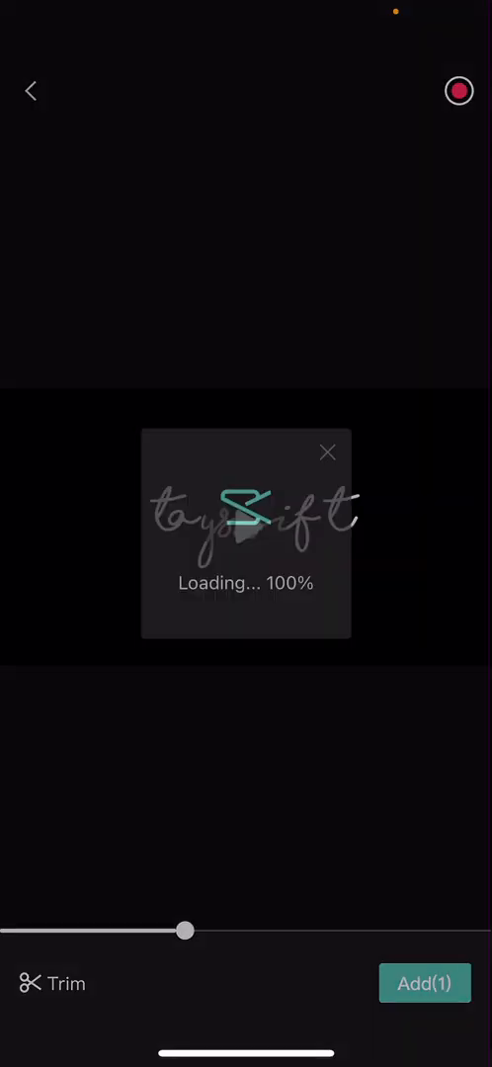
Add the tayswift video as an overlay and drag it to the bottom-right corner.
left_click(424, 983)
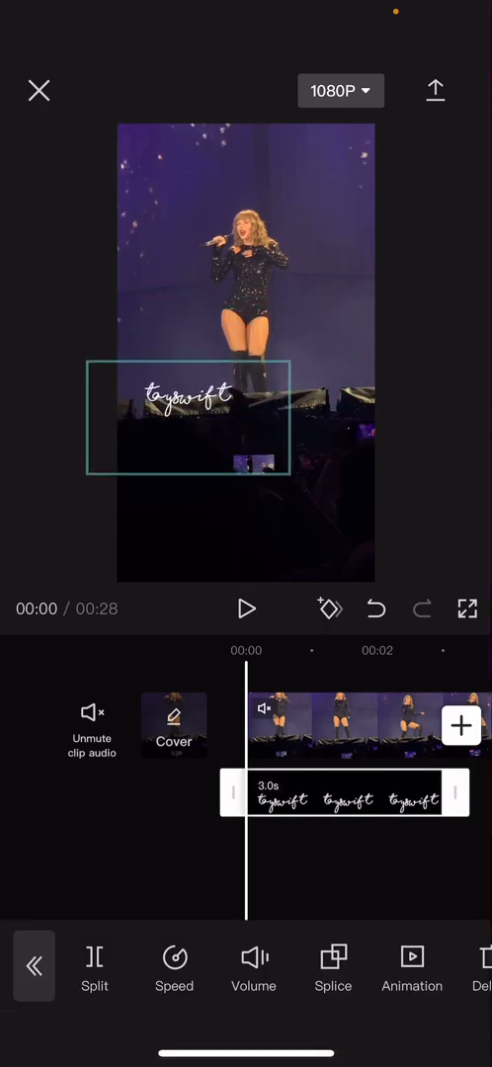
left_click_drag(183, 405, 182, 508)
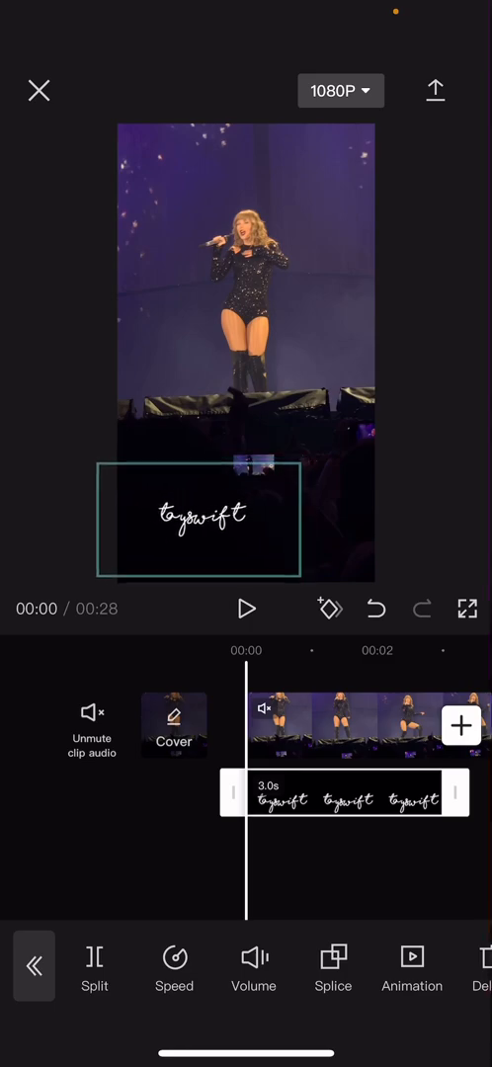
left_click_drag(198, 513, 316, 529)
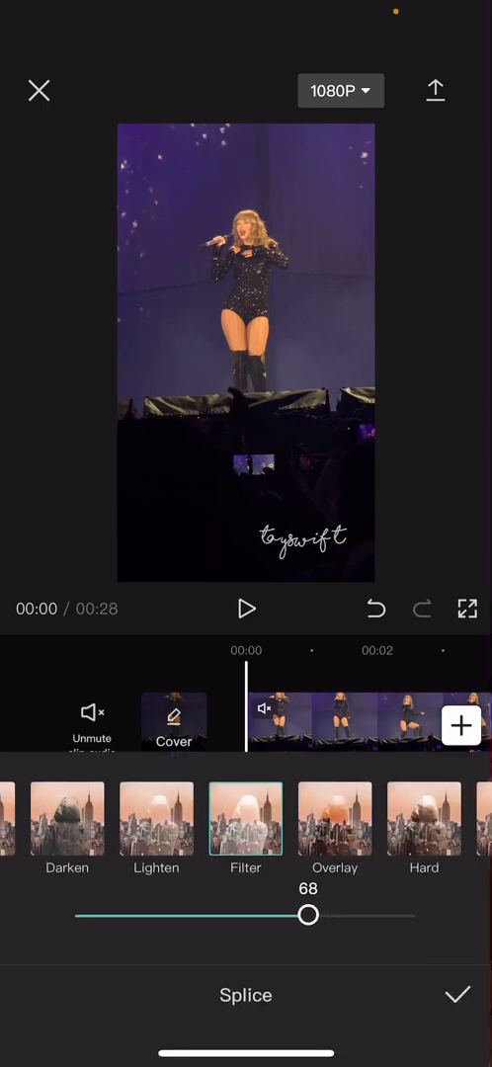
Set the overlay's Filter blend opacity to 38.
left_click_drag(307, 915, 153, 915)
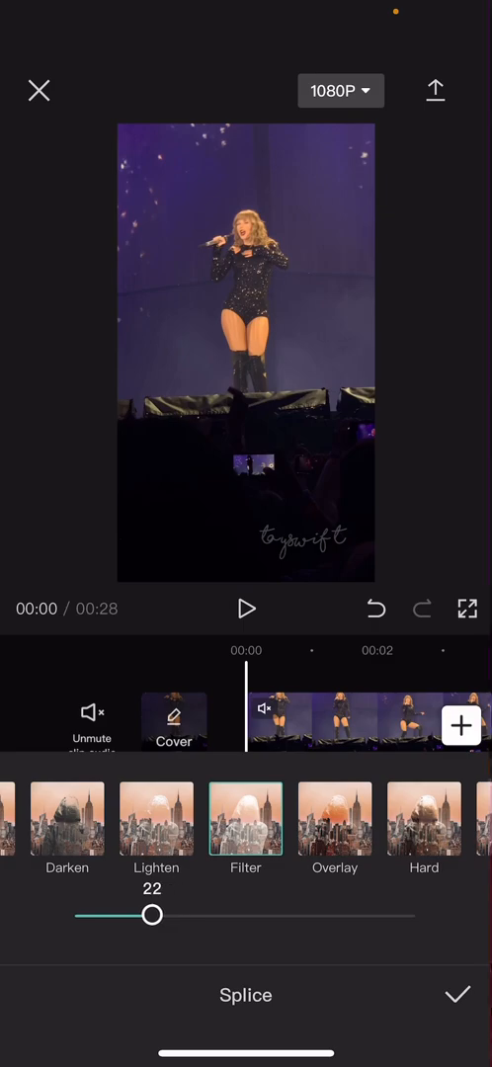
left_click_drag(153, 915, 244, 916)
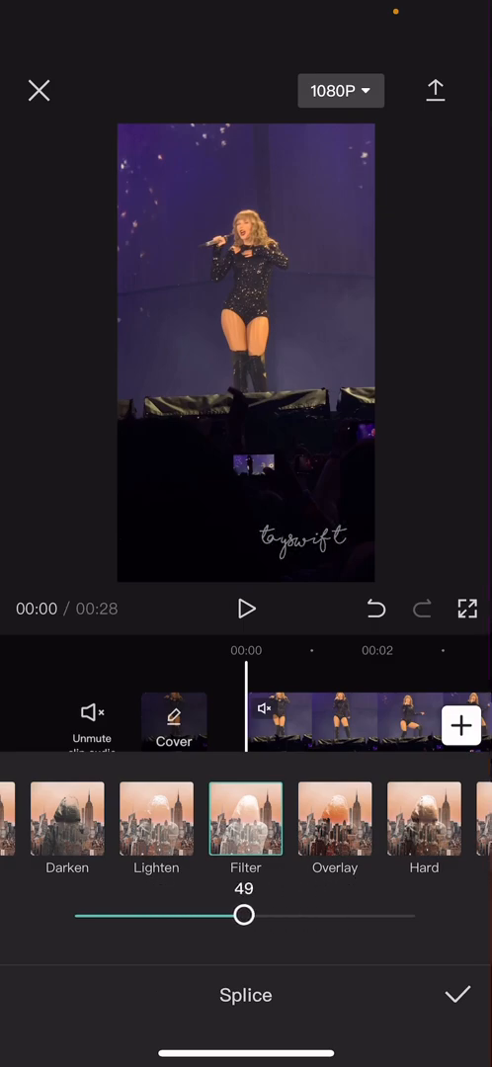
left_click_drag(244, 916, 205, 916)
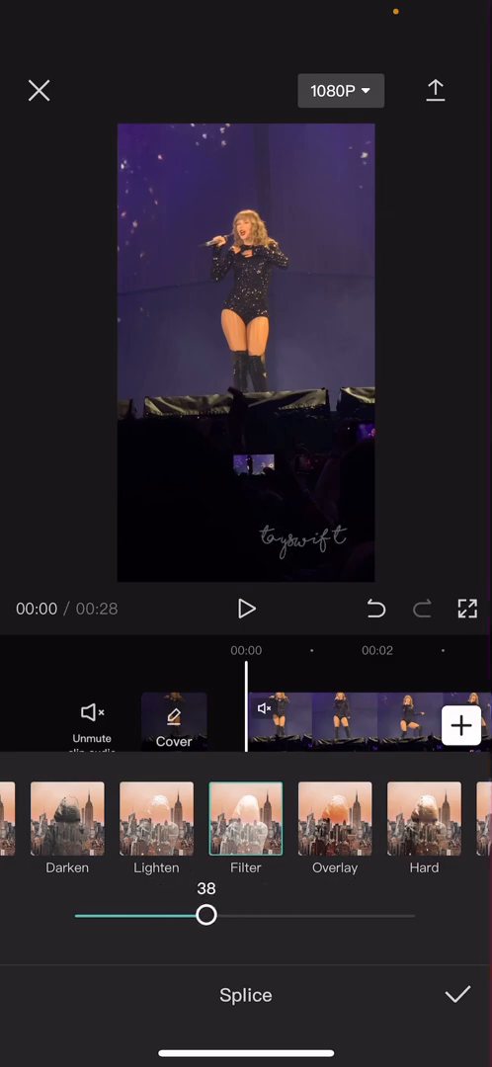